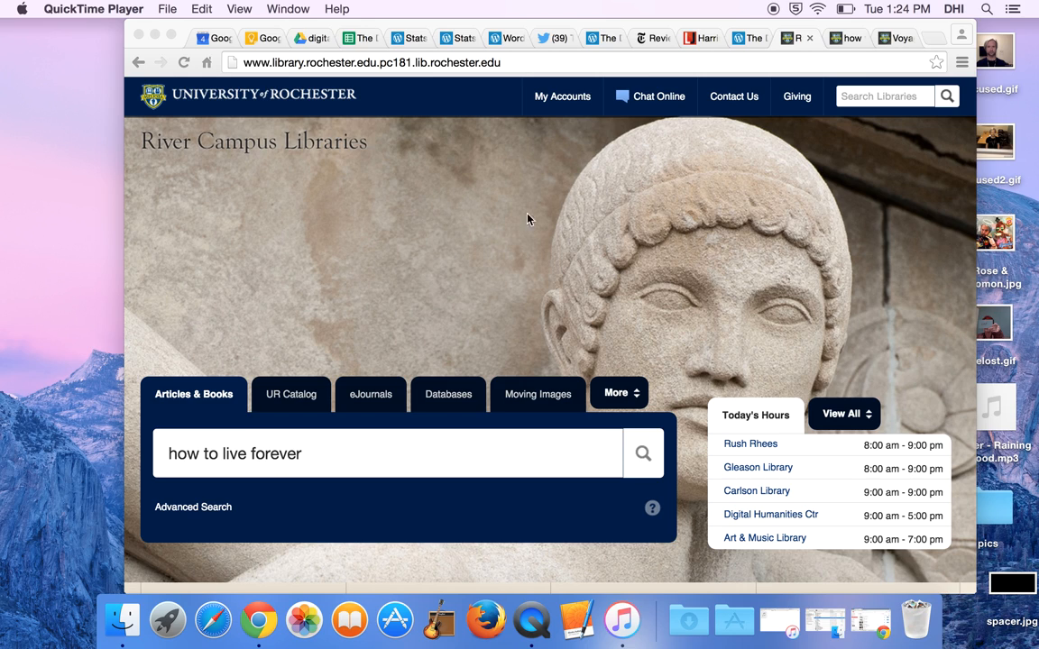
{"action": "mouse_move", "coordinate": [280, 252]}
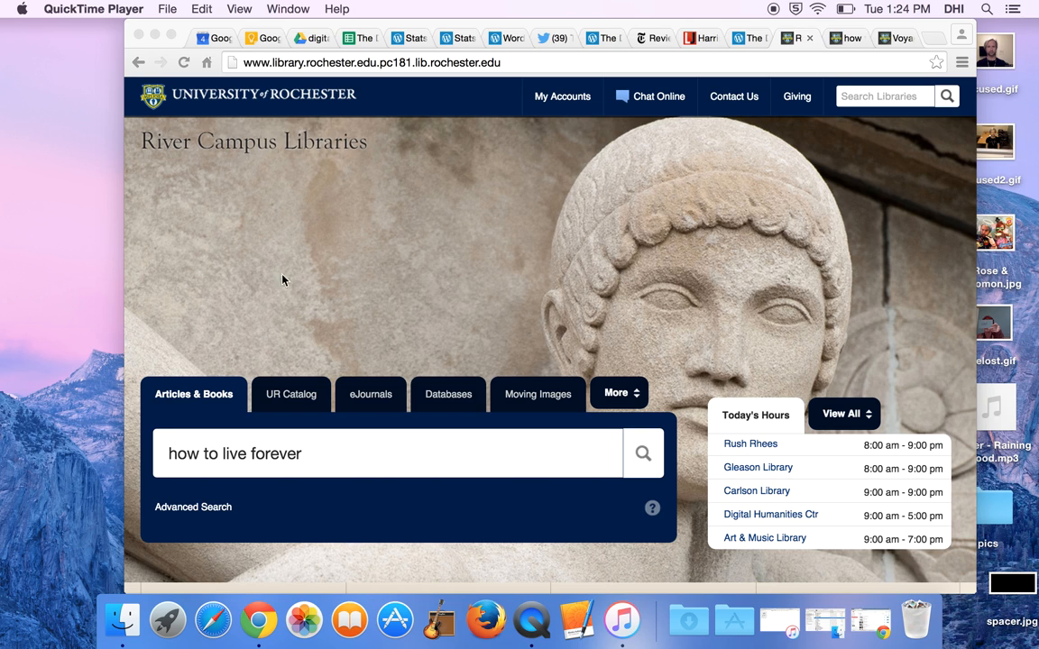
{"action": "mouse_move", "coordinate": [298, 300]}
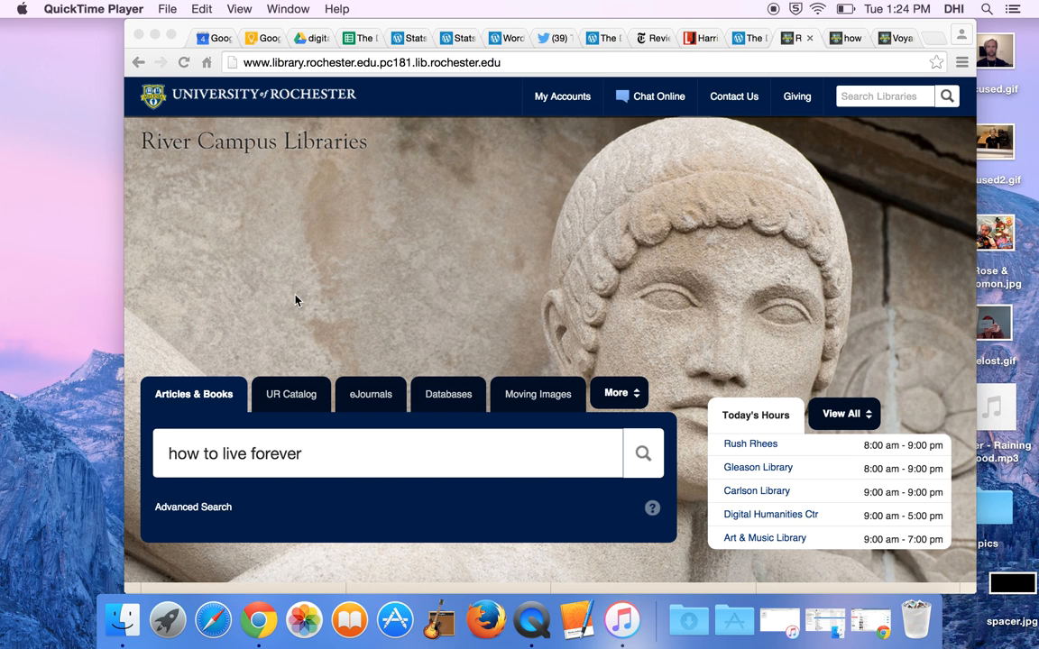
{"action": "mouse_move", "coordinate": [238, 371]}
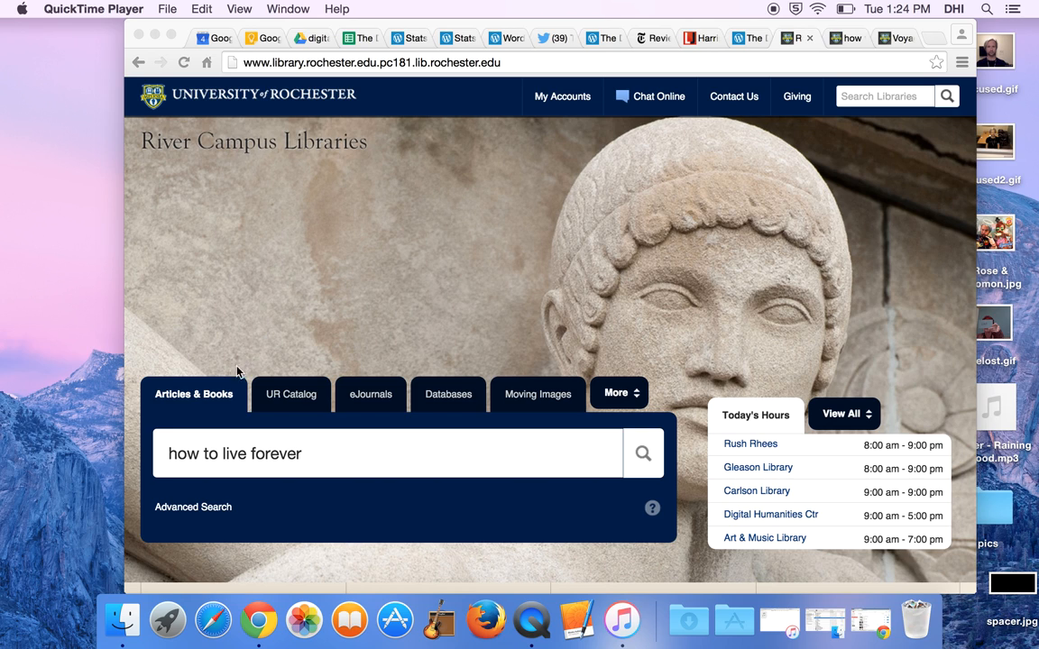
{"action": "mouse_move", "coordinate": [668, 94]}
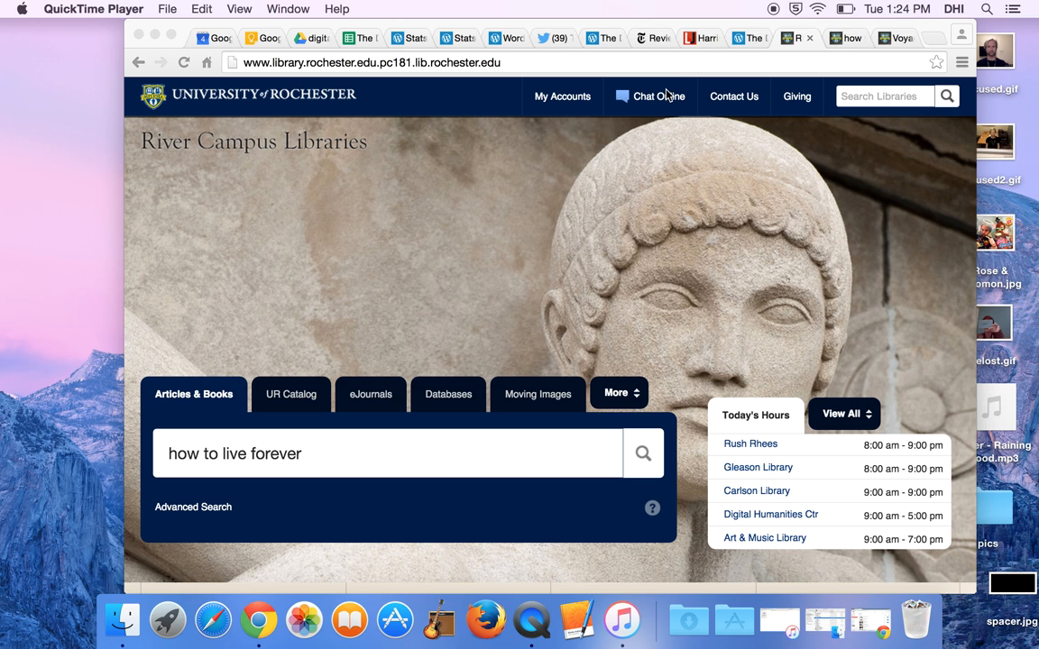
Step: Bring the Chrome window with the library homepage and 'how to live forever' query forward
{"action": "left_click", "coordinate": [839, 38]}
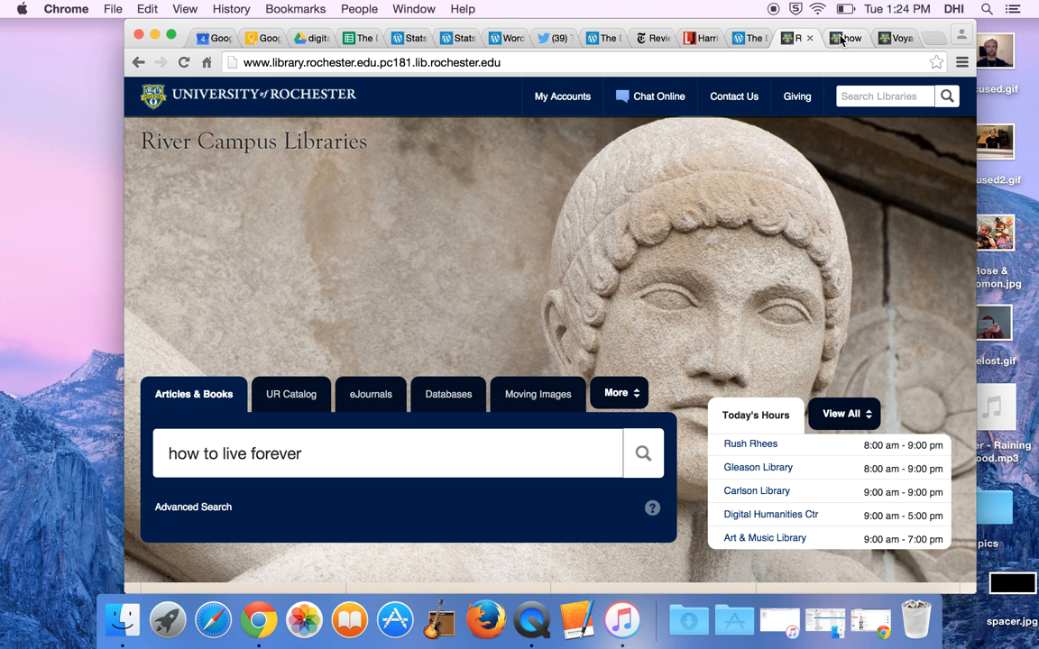
Step: Search Articles & Books for 'how to live forever', listing 1,332,060 Summon results
{"action": "left_click", "coordinate": [642, 453]}
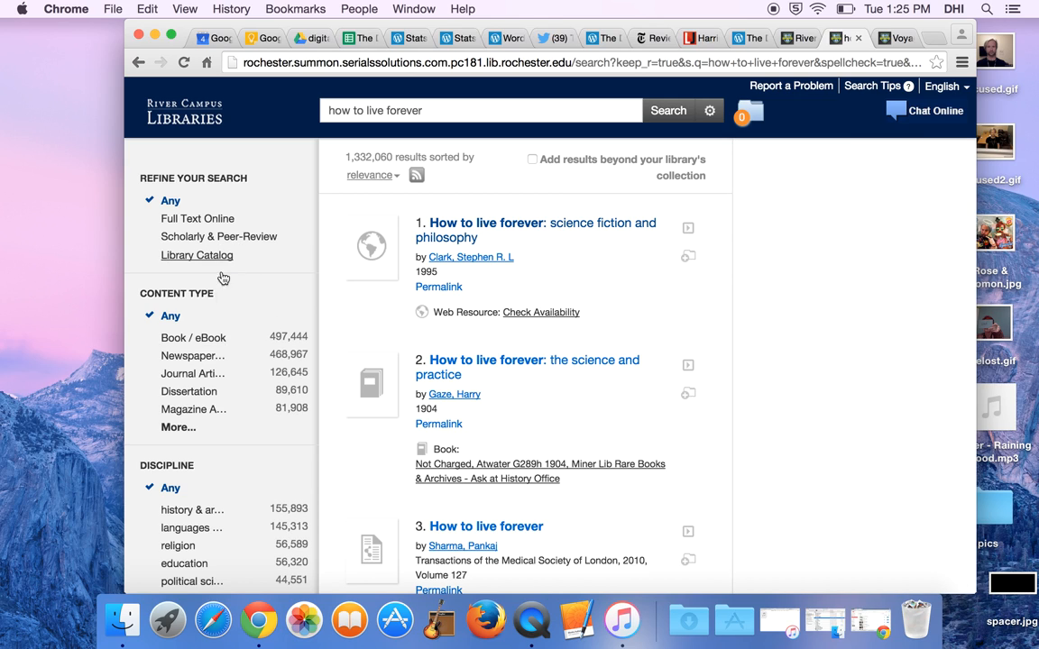
{"action": "mouse_move", "coordinate": [202, 400]}
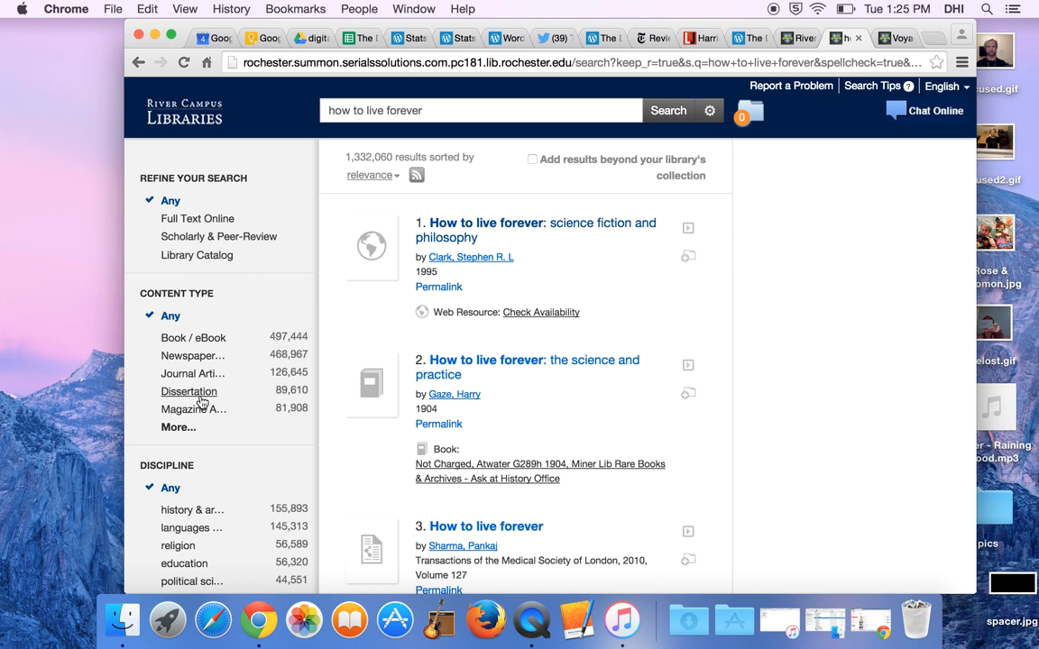
{"action": "mouse_move", "coordinate": [418, 270]}
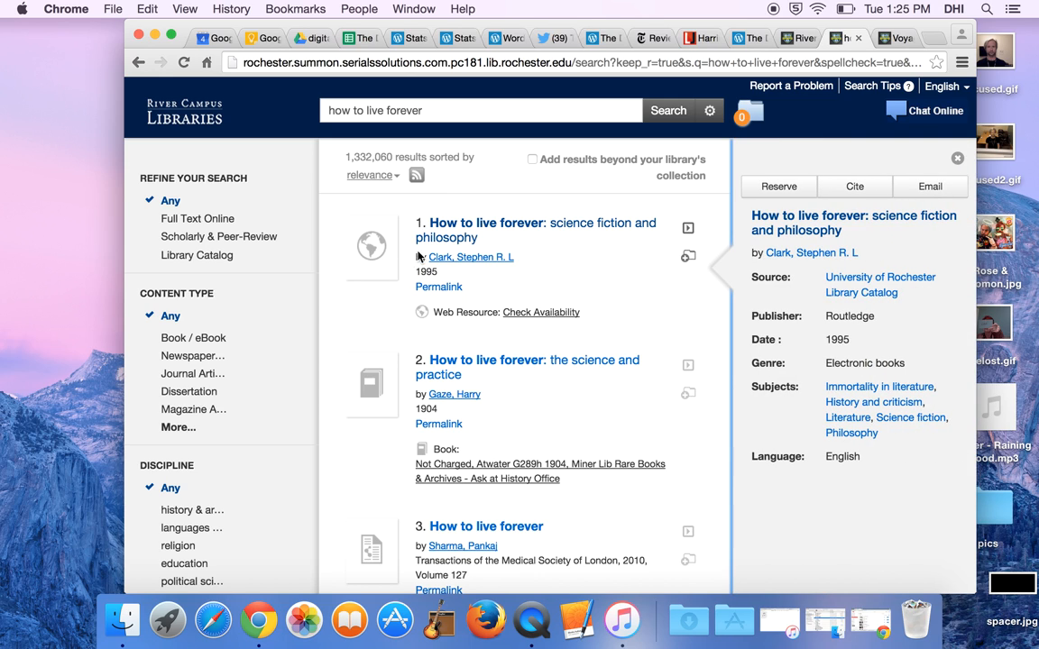
{"action": "mouse_move", "coordinate": [455, 263]}
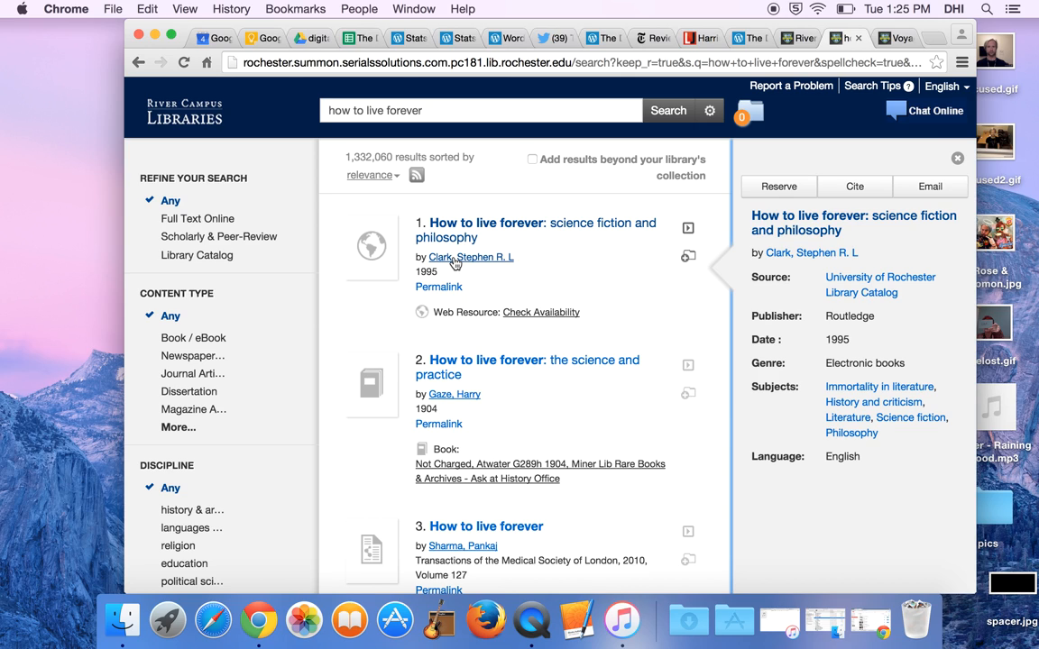
{"action": "mouse_move", "coordinate": [404, 289]}
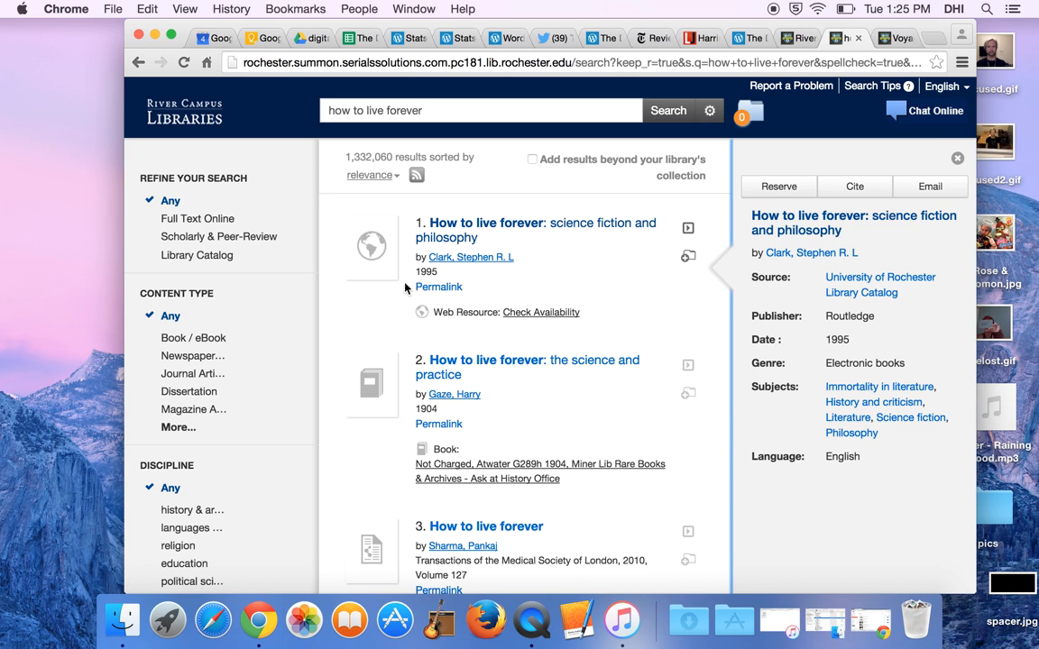
{"action": "mouse_move", "coordinate": [451, 305]}
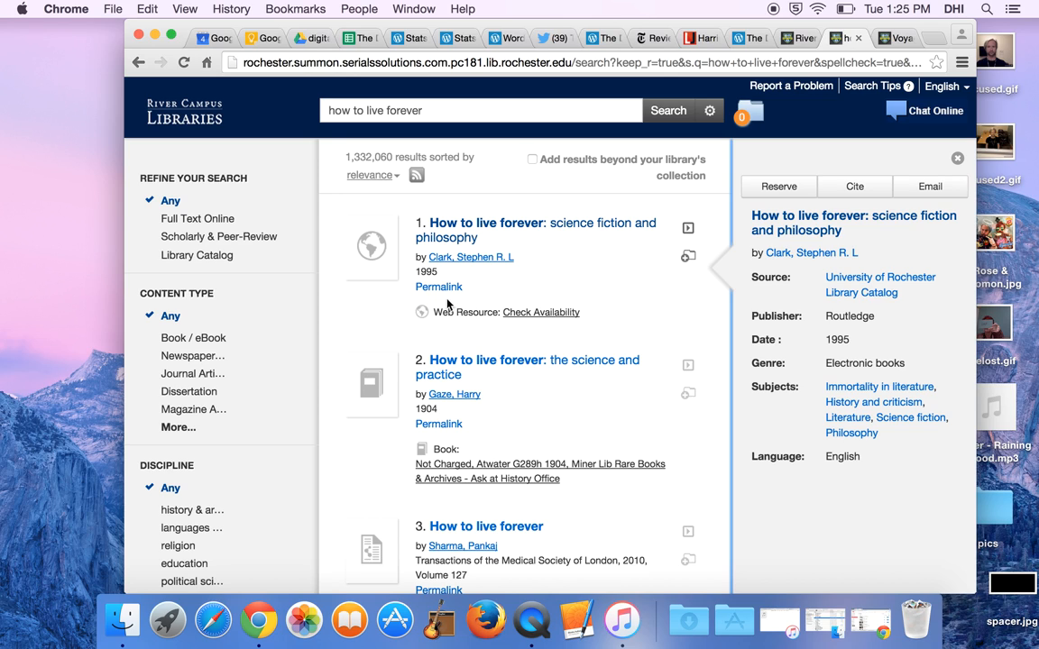
{"action": "mouse_move", "coordinate": [520, 255]}
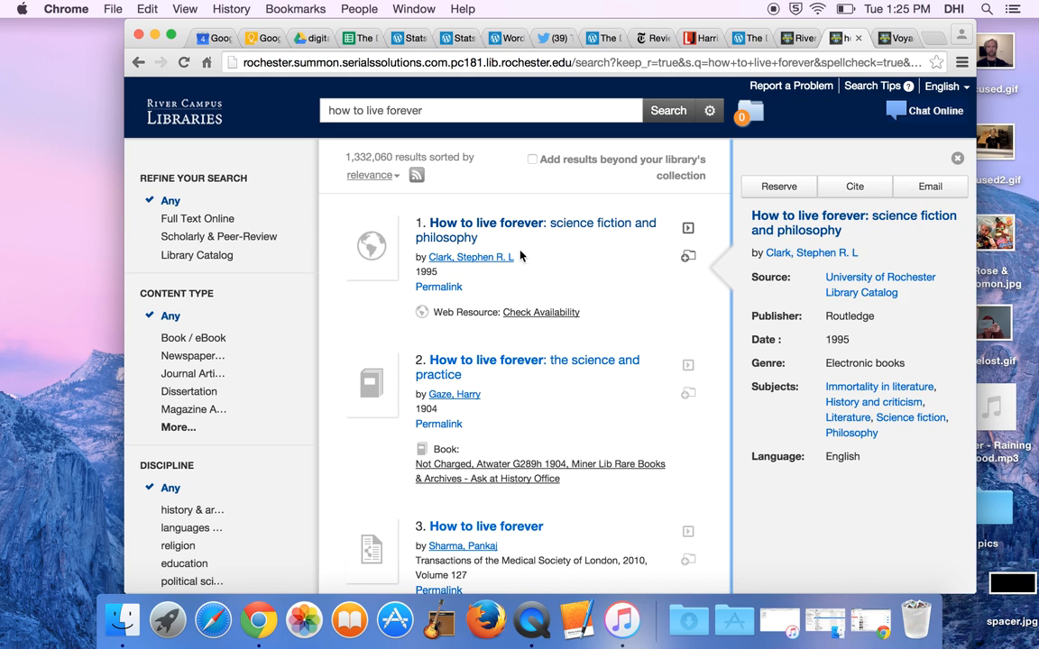
{"action": "mouse_move", "coordinate": [730, 119]}
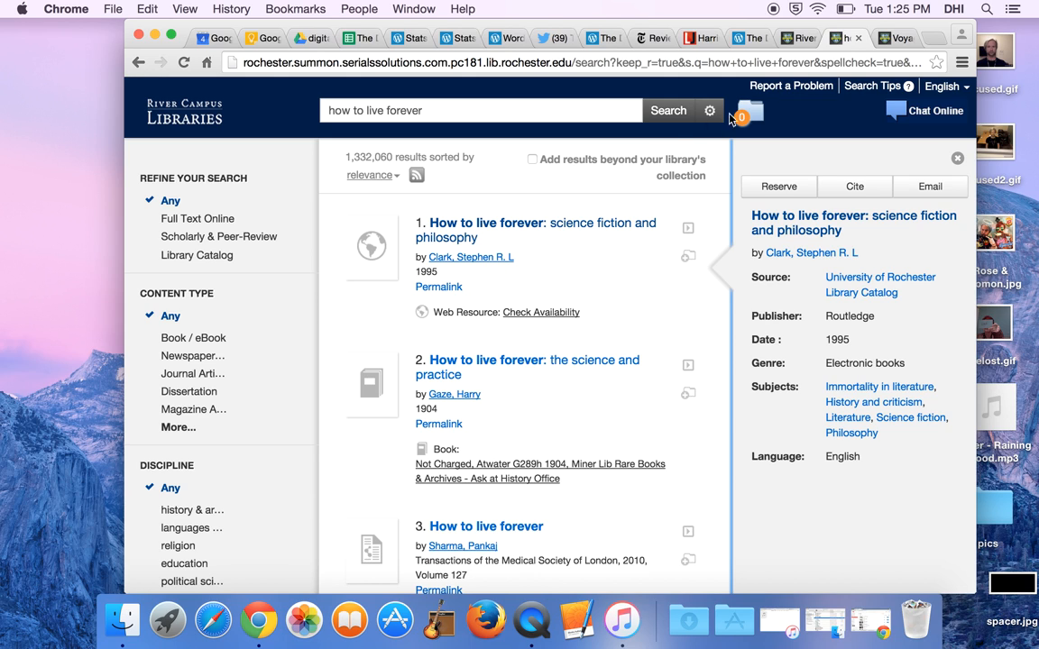
Step: Follow the first result to Clark's 'How to live forever: science fiction and philosophy' Voyager record
{"action": "left_click", "coordinate": [880, 278]}
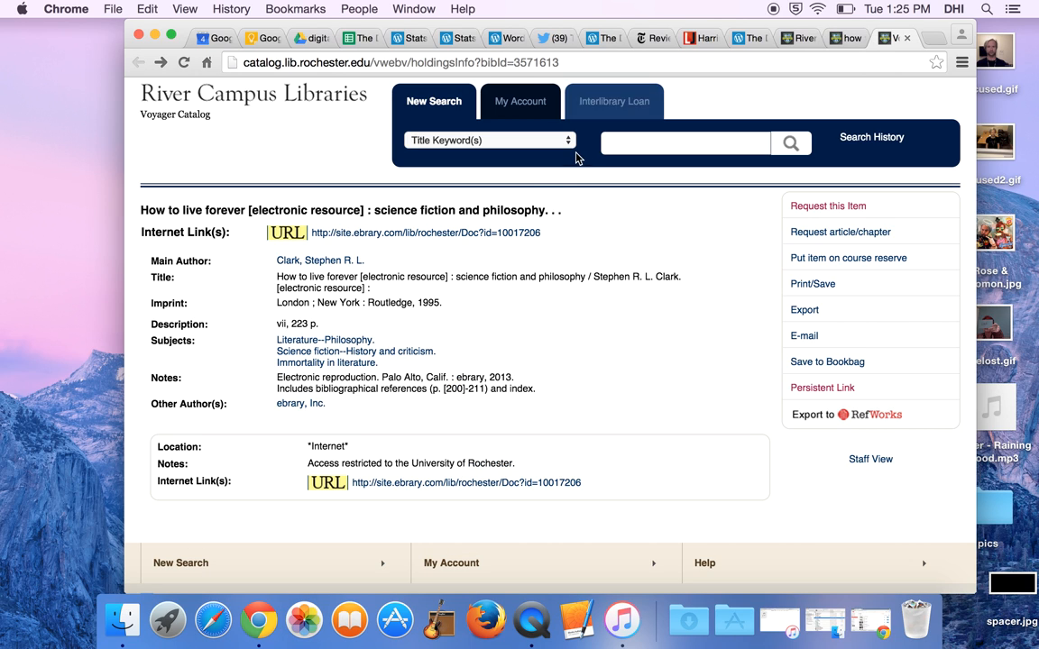
{"action": "mouse_move", "coordinate": [505, 319]}
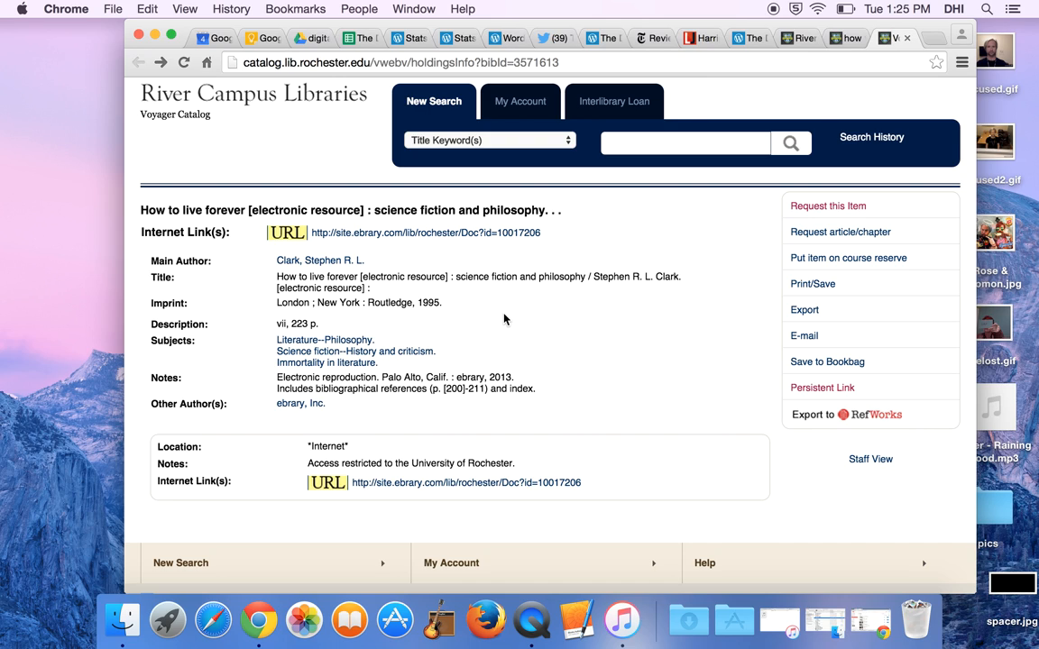
{"action": "mouse_move", "coordinate": [550, 371]}
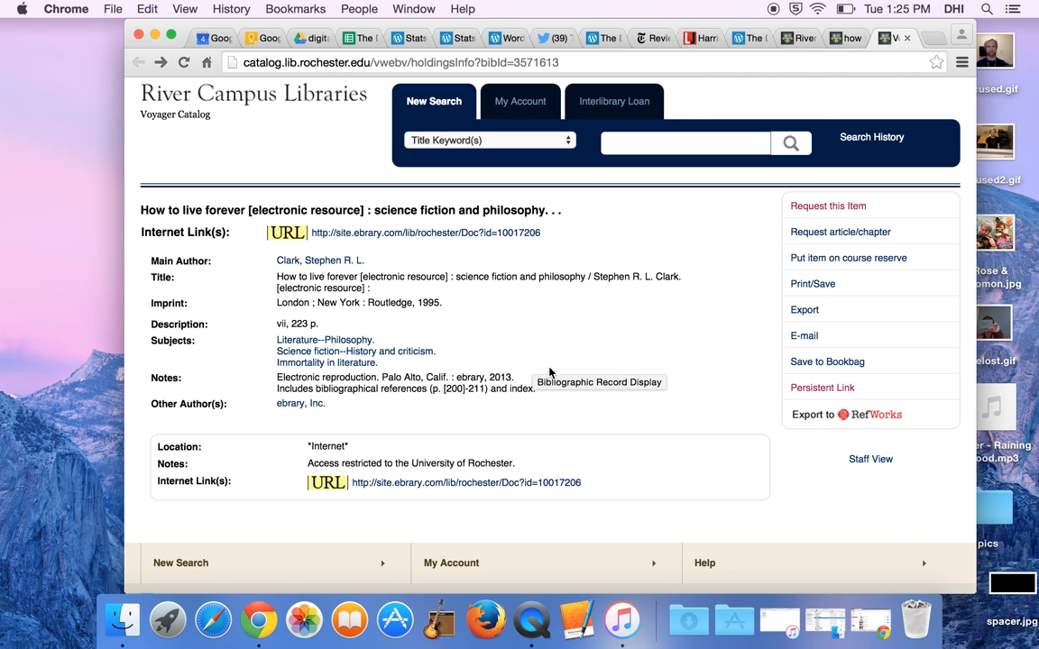
{"action": "mouse_move", "coordinate": [690, 281]}
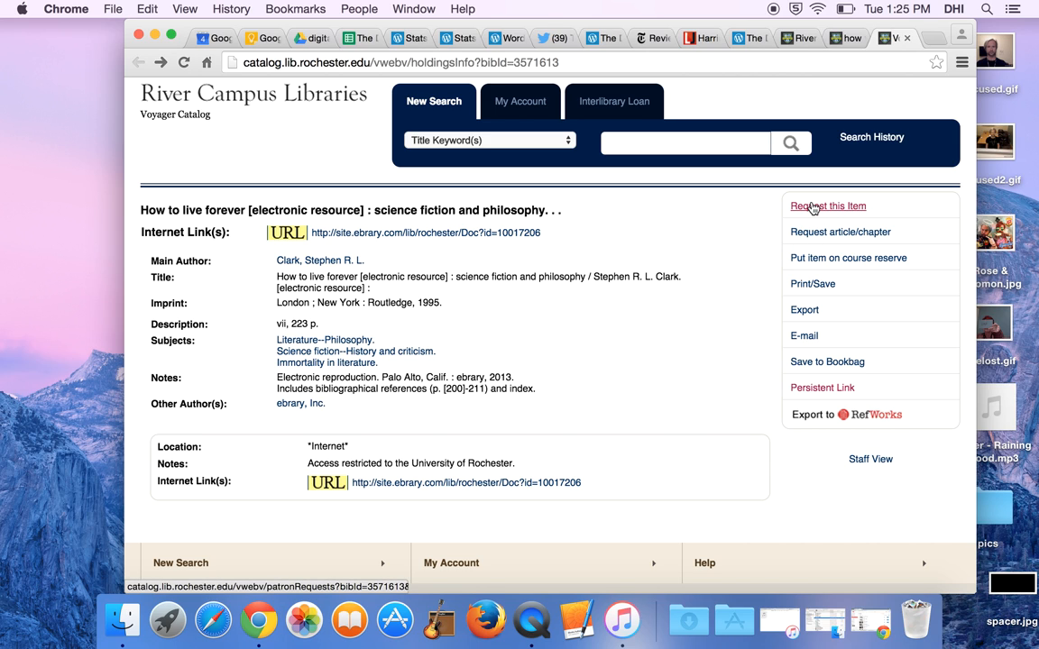
Step: Request the How to live forever ebook, reaching the My Accounts login page
{"action": "left_click", "coordinate": [828, 206]}
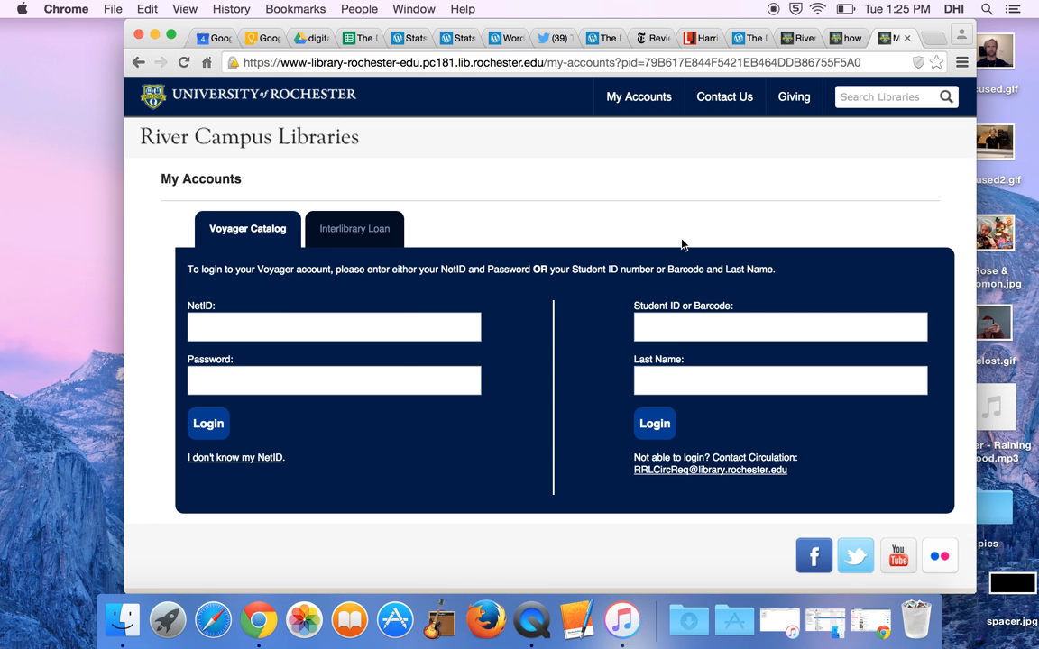